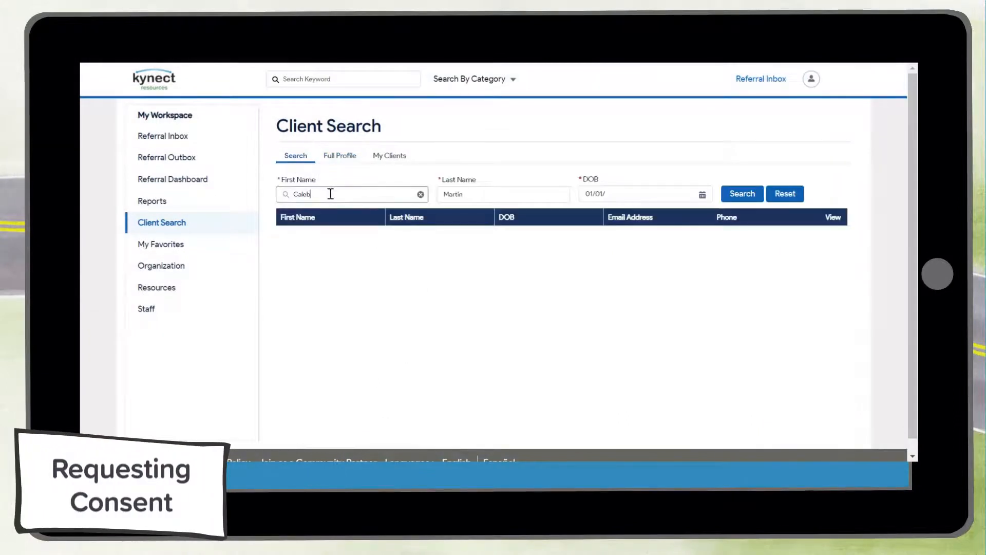
click(641, 194)
text(1980)
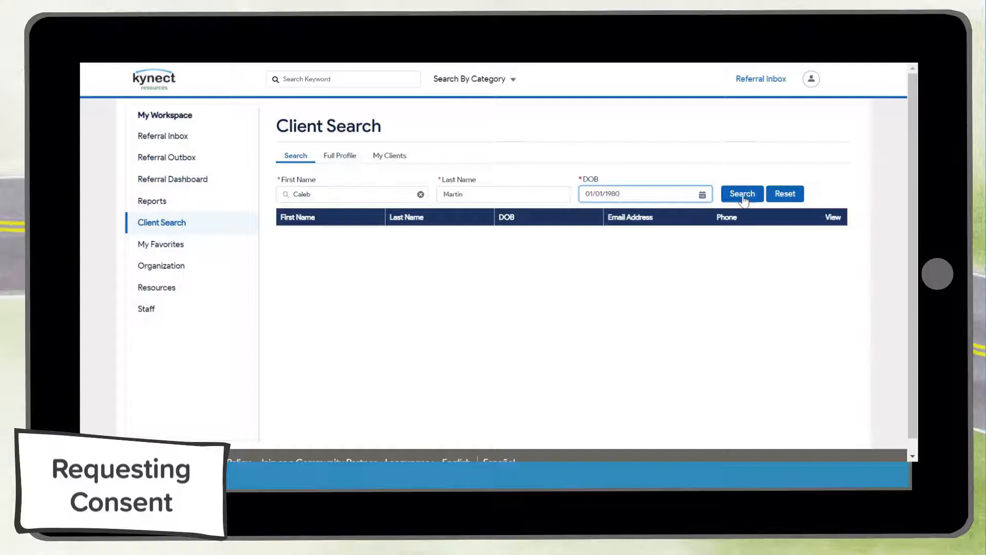
click(742, 193)
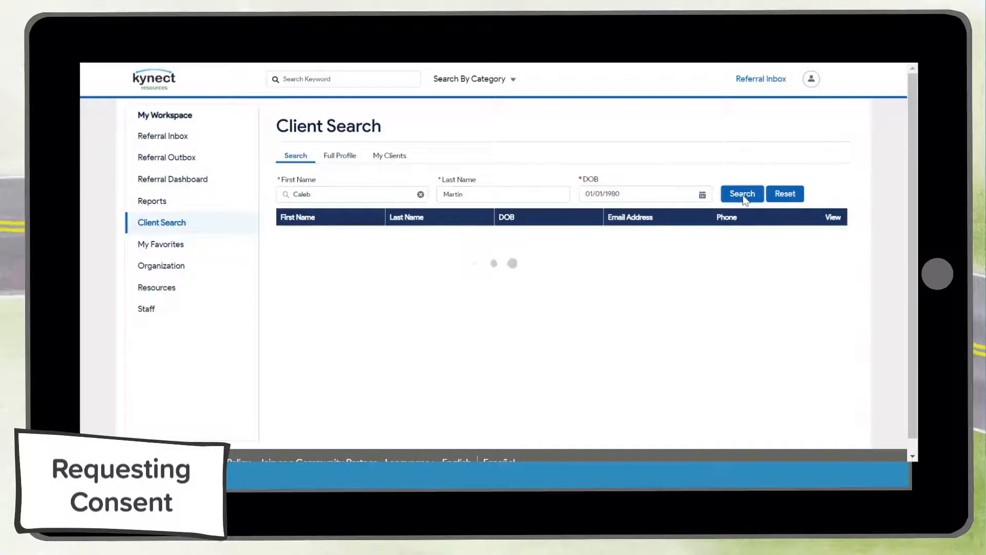
click(742, 193)
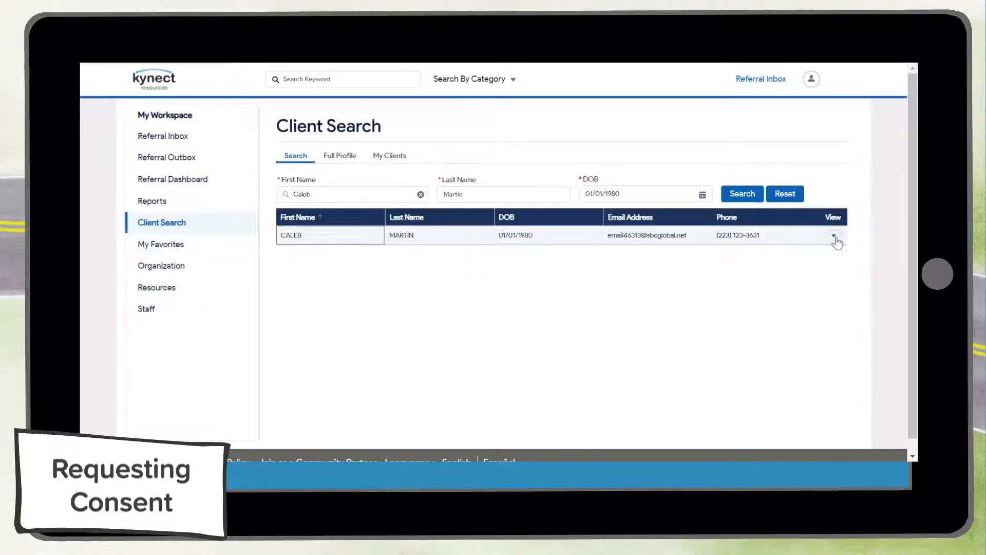
click(836, 240)
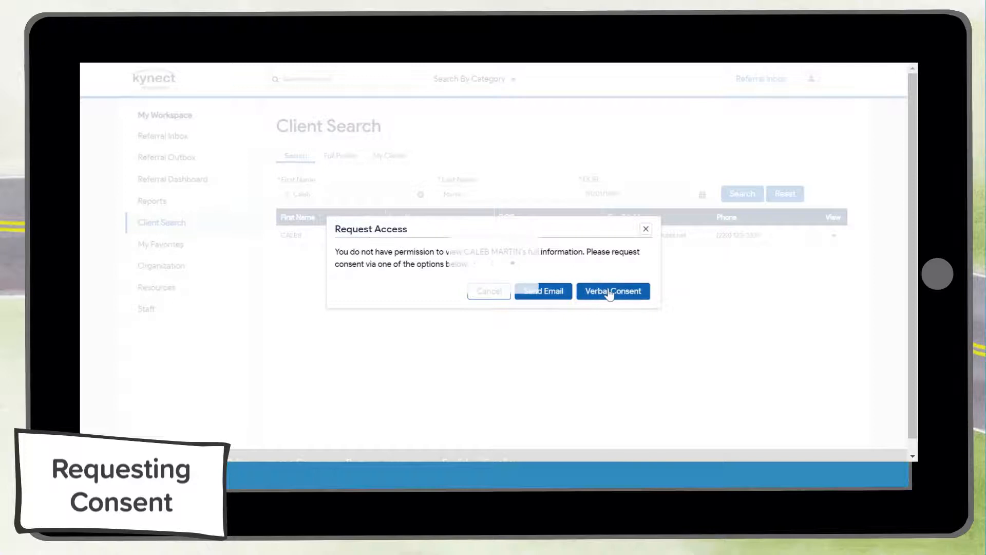
Step: Choose Verbal Consent and check the data-sharing agreement statements
click(612, 290)
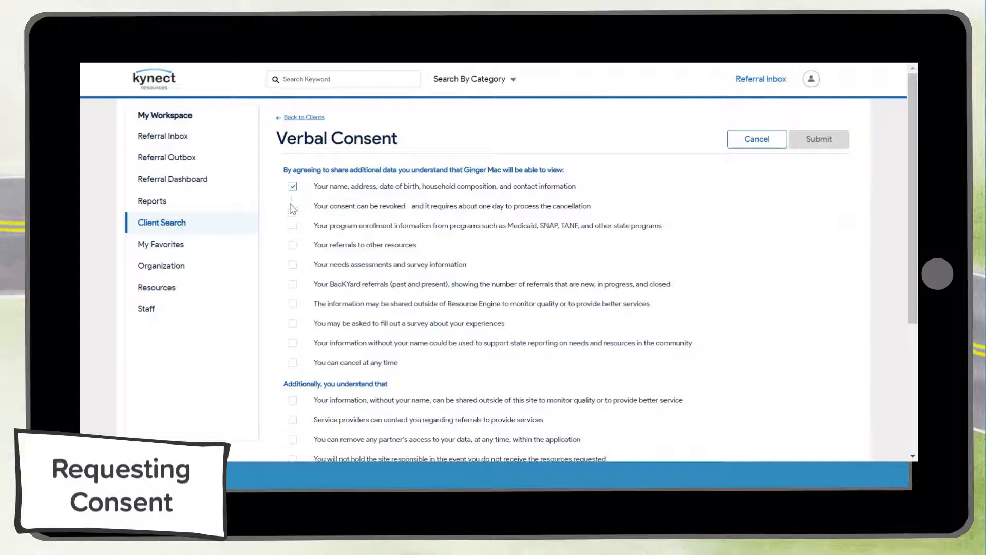
click(293, 244)
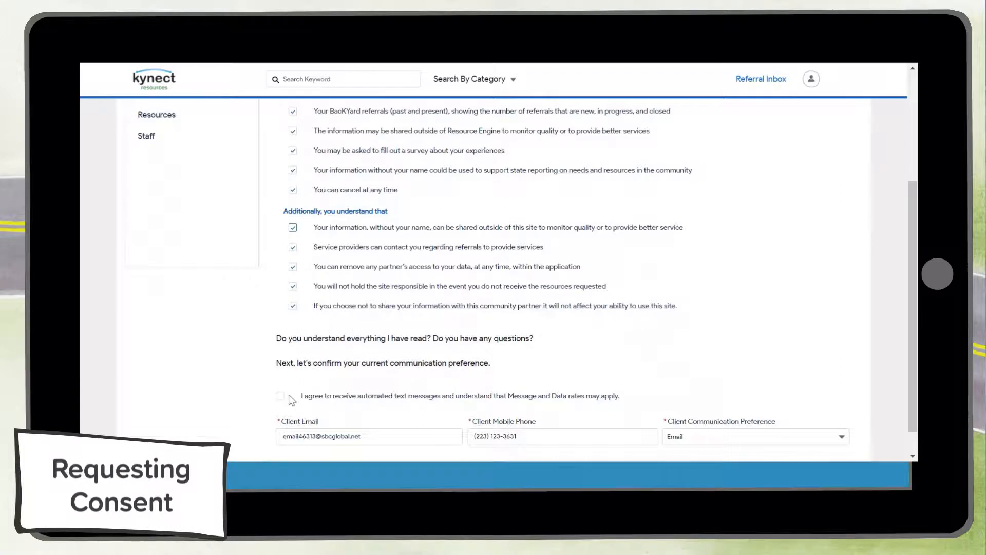
Step: Check the automated text-message agreement and submit the Verbal Consent form
click(280, 396)
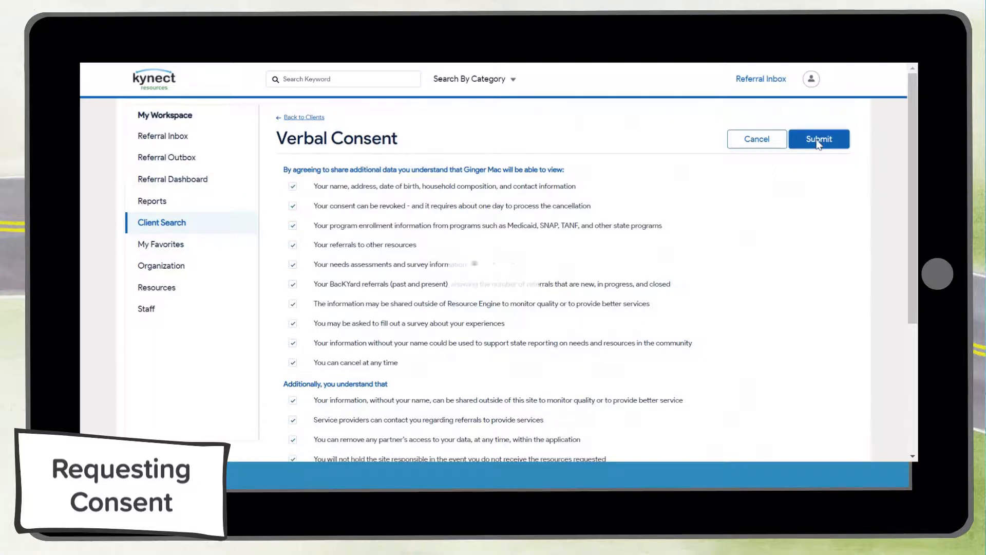
click(818, 139)
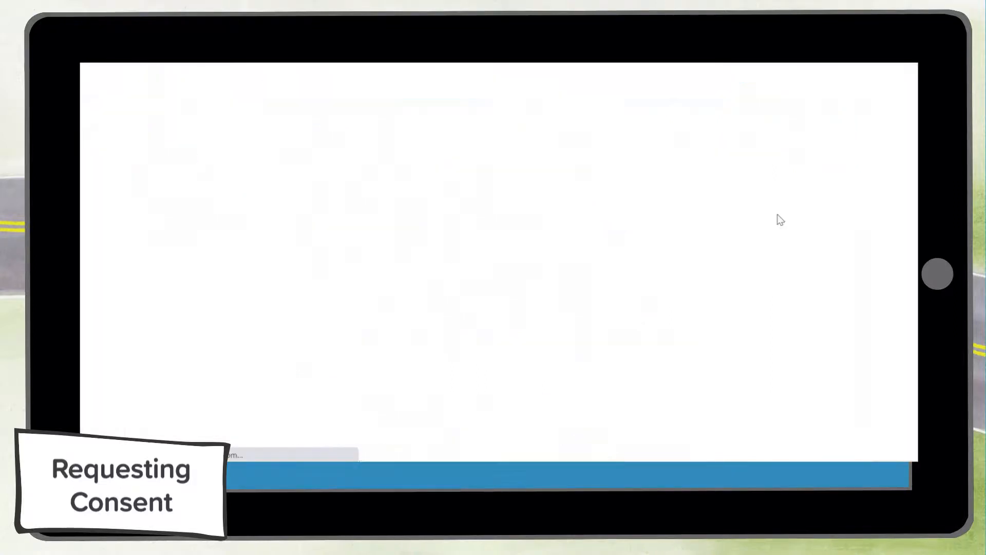